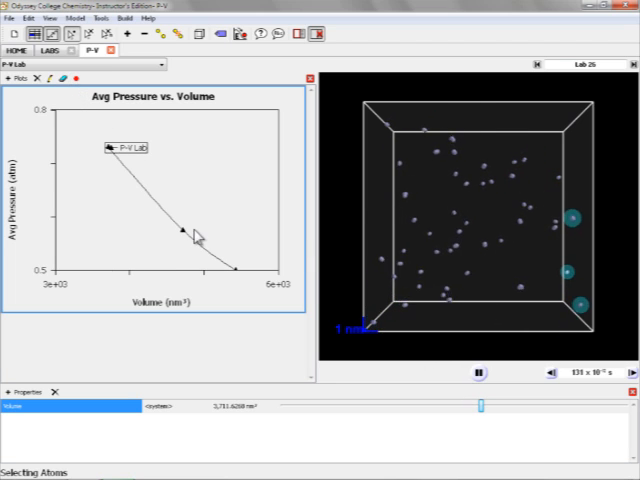
- Adjust the container volume and record another pressure point on the Avg Pressure vs. Volume graph
left_click(476, 372)
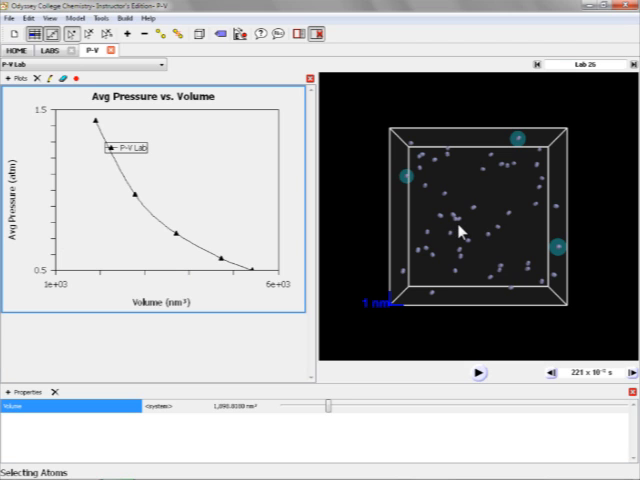